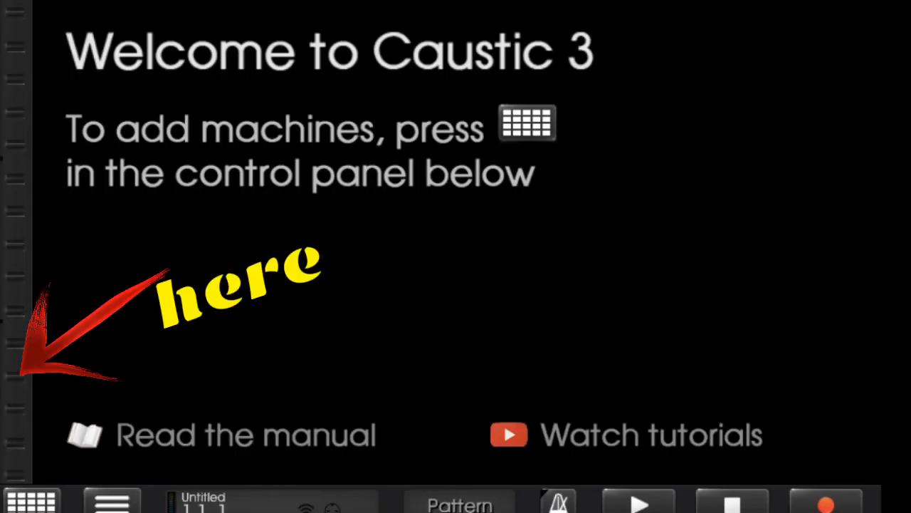
Leave the insert effect chooser and show the seven-channel mixer desk
{"action": "left_click", "coordinate": [31, 499]}
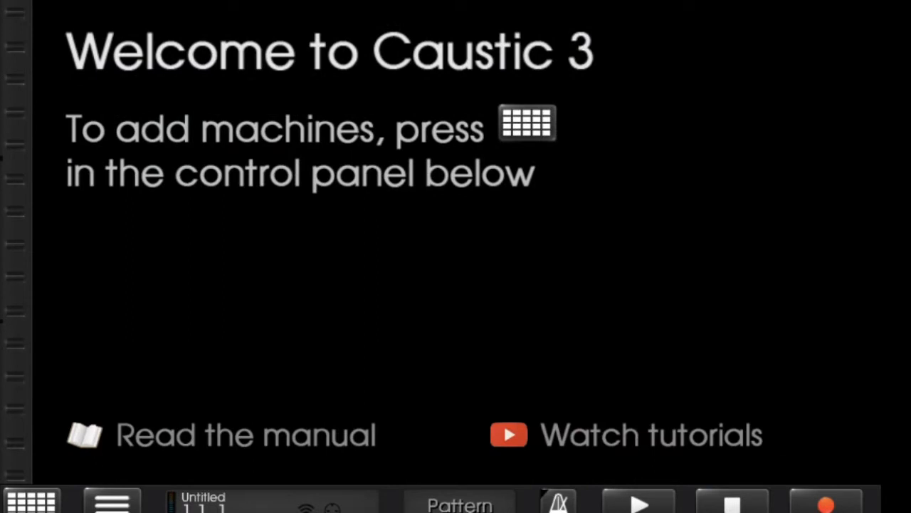
{"action": "left_click", "coordinate": [31, 500]}
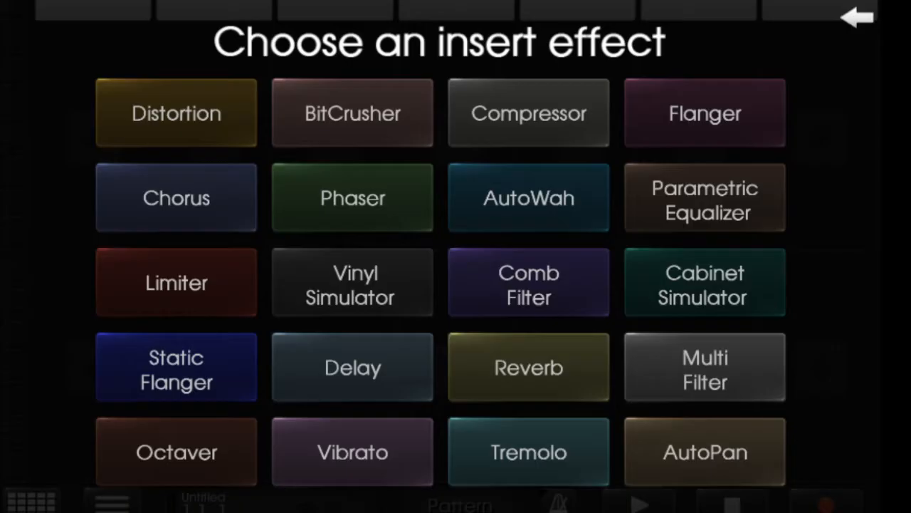
{"action": "left_click", "coordinate": [857, 17]}
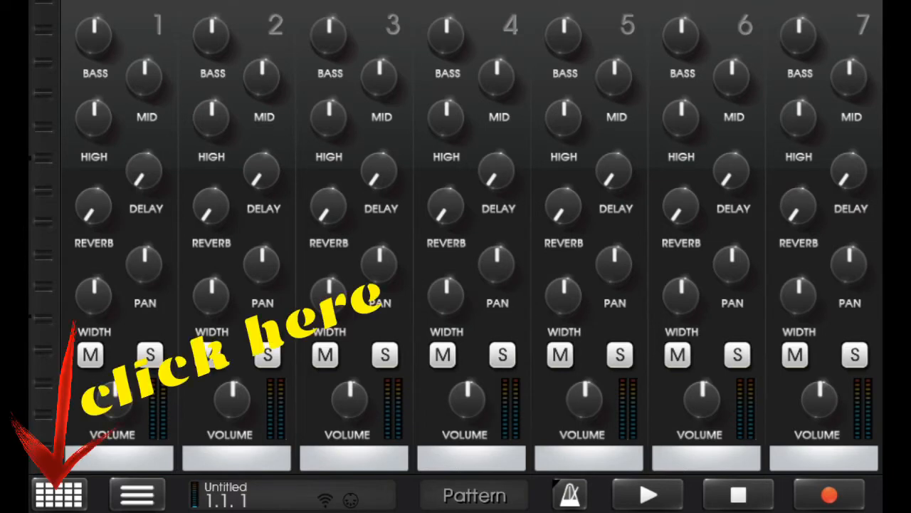
Add a SubSynth machine to rack slot 1 and show its synth editor
{"action": "left_click", "coordinate": [58, 493]}
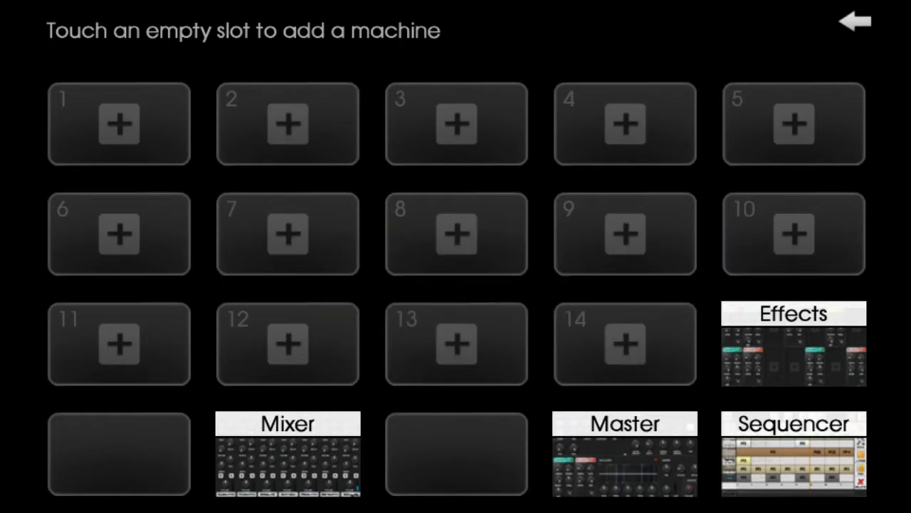
{"action": "left_click", "coordinate": [120, 123]}
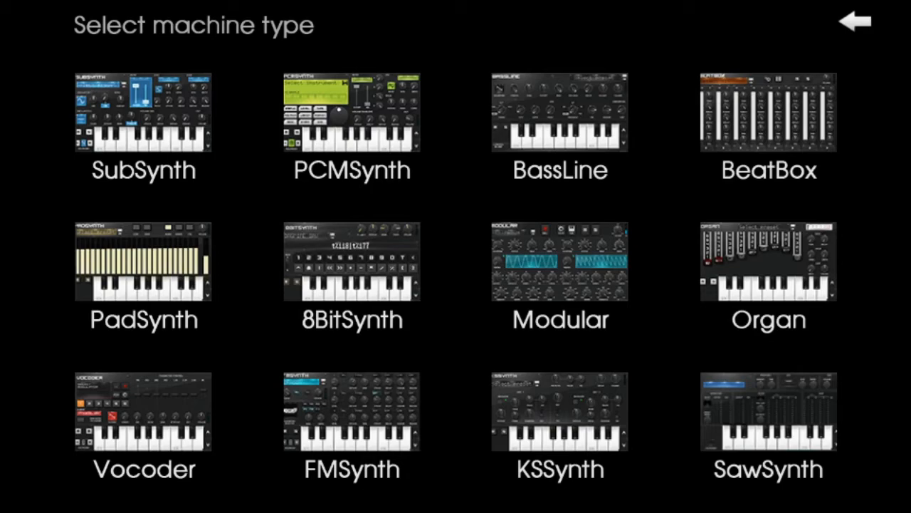
{"action": "left_click", "coordinate": [144, 111]}
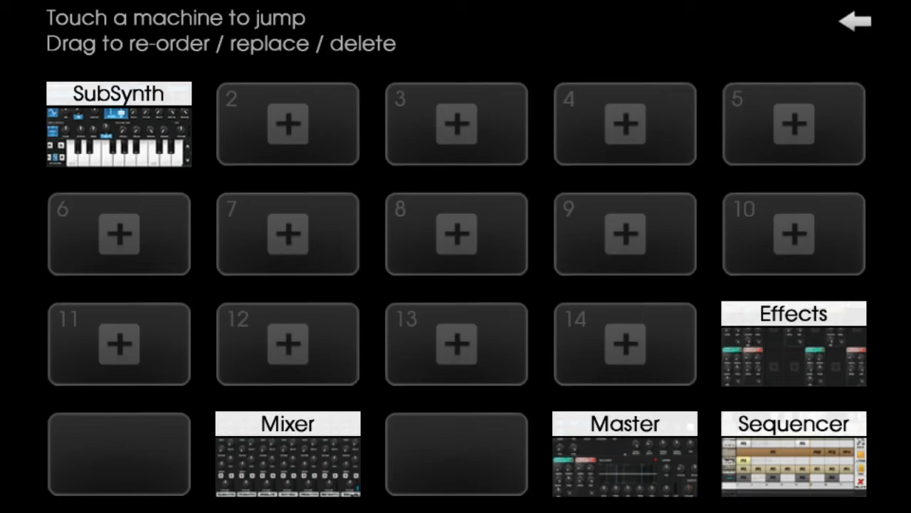
{"action": "left_click", "coordinate": [119, 125]}
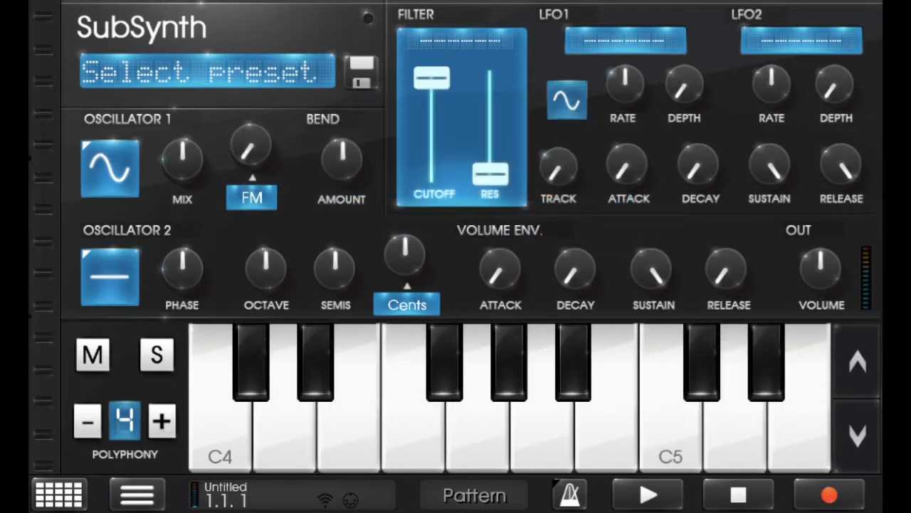
Draw a short melody in SubSynth pattern A1, then return to the synth panel
{"action": "left_click", "coordinate": [60, 492]}
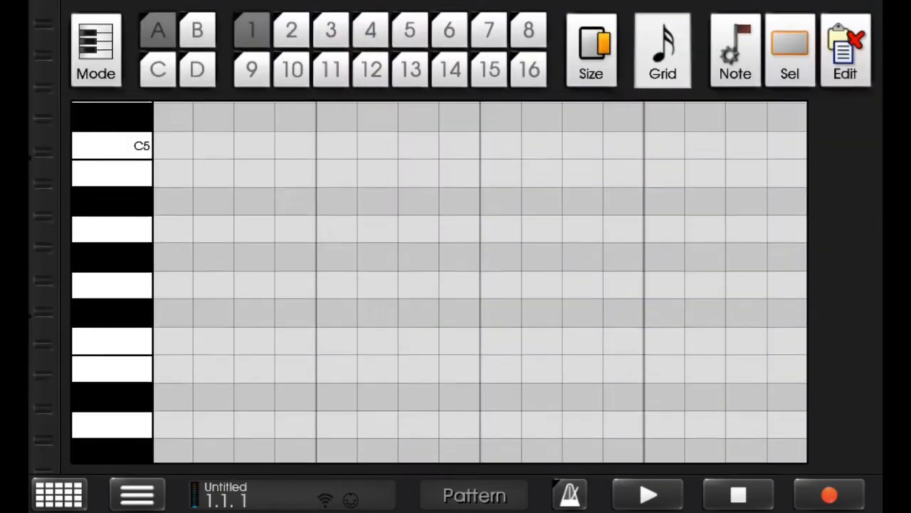
{"action": "scroll", "scroll_direction": "down", "scroll_amount": 3}
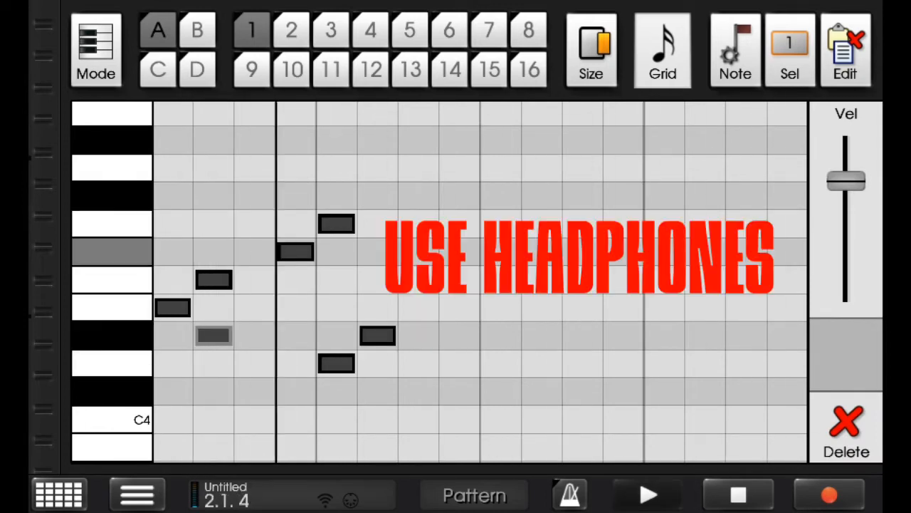
{"action": "left_click", "coordinate": [789, 50]}
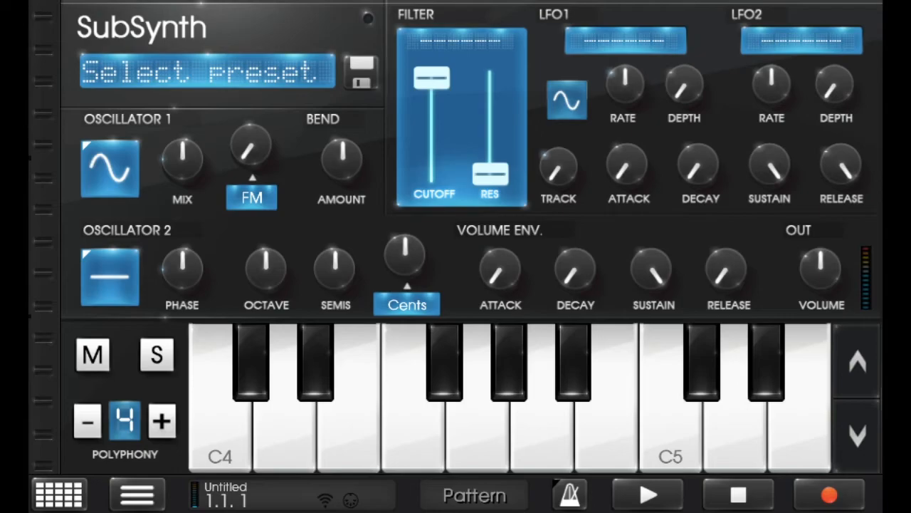
Browse up to the caustic/presets folder and add a PCMSynth machine with no sample loaded
{"action": "left_click", "coordinate": [206, 74]}
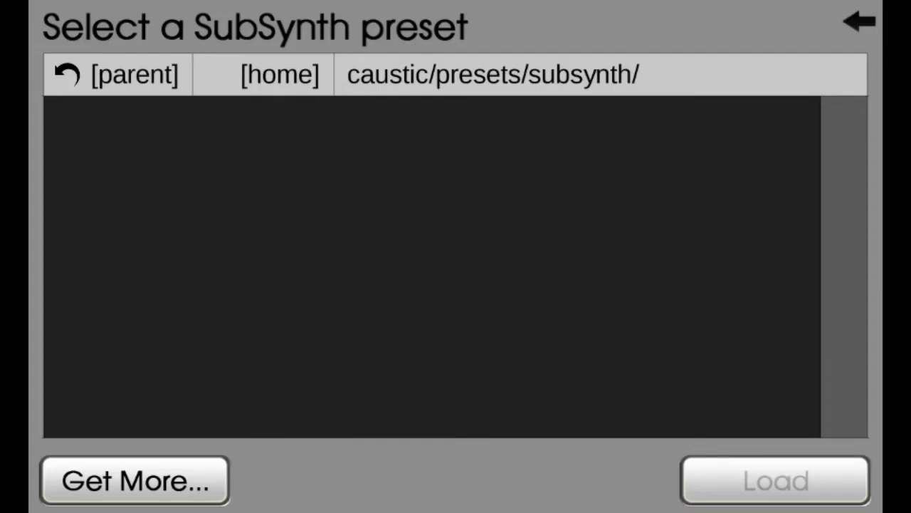
{"action": "left_click", "coordinate": [133, 74]}
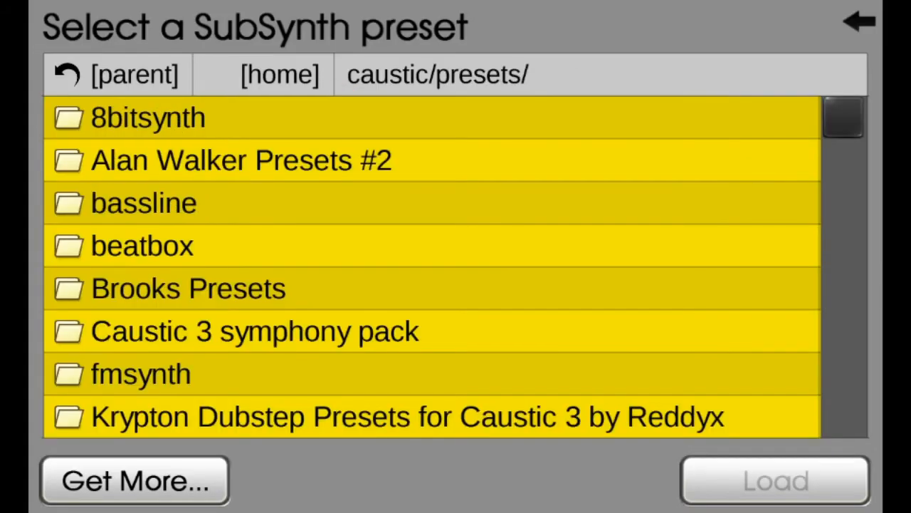
{"action": "scroll", "scroll_direction": "down", "scroll_amount": 3}
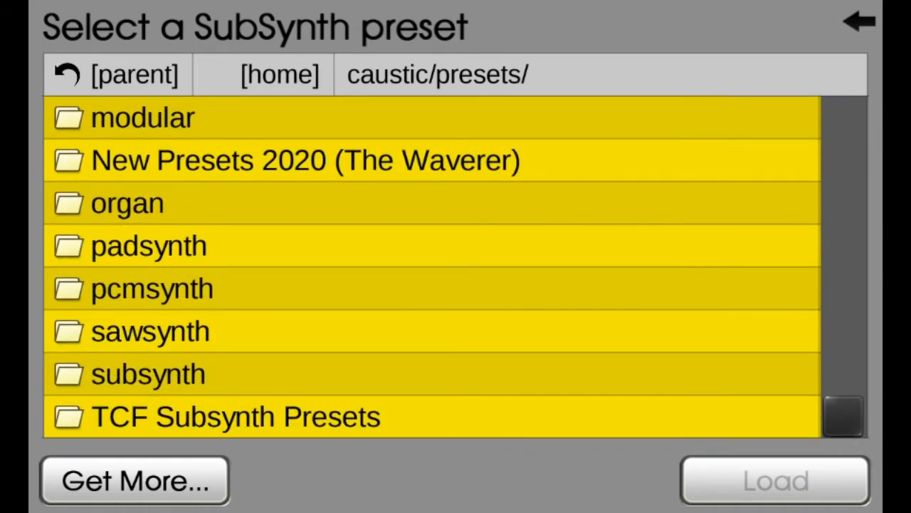
{"action": "left_click", "coordinate": [148, 373]}
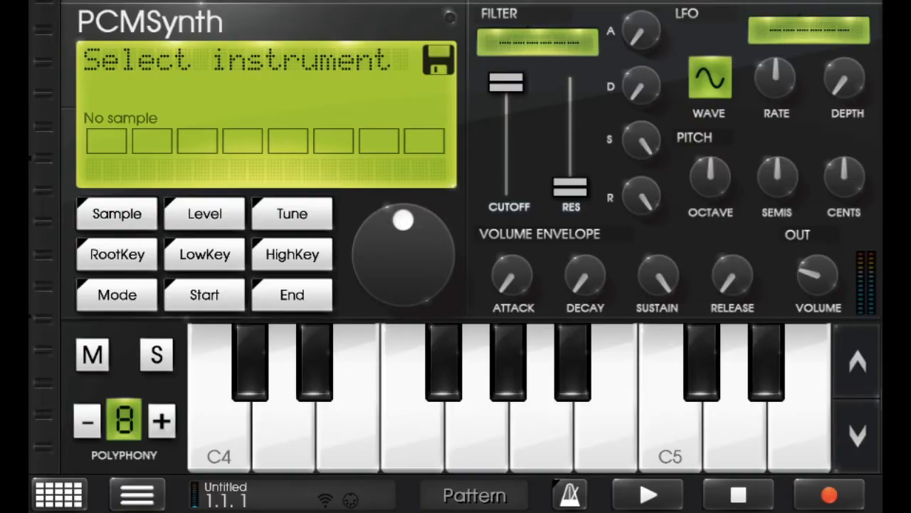
Show the PCMSynth piano roll, reaching the beatbox sample browser with 808 and 909 WAVs
{"action": "left_click", "coordinate": [438, 60]}
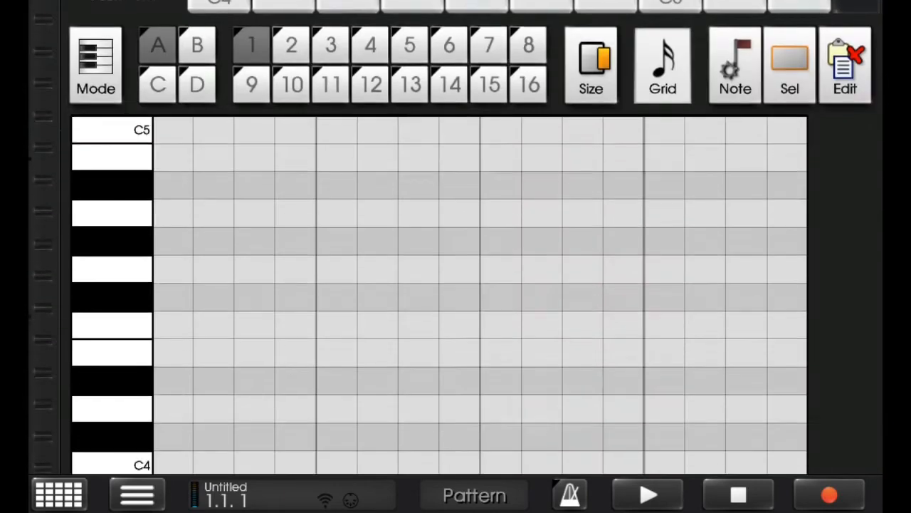
{"action": "left_click", "coordinate": [58, 492]}
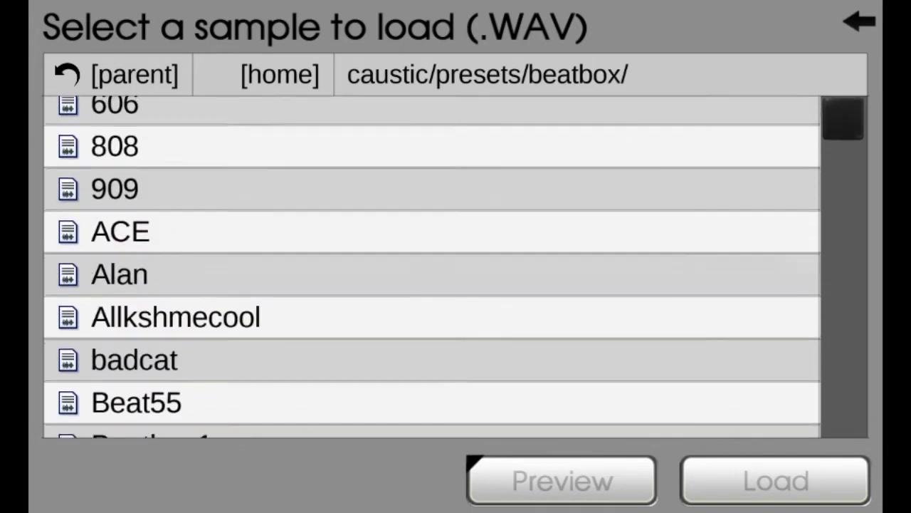
Place three hits on BeatBox track 1 and bring up the machine type chooser
{"action": "scroll", "scroll_direction": "down", "scroll_amount": 3}
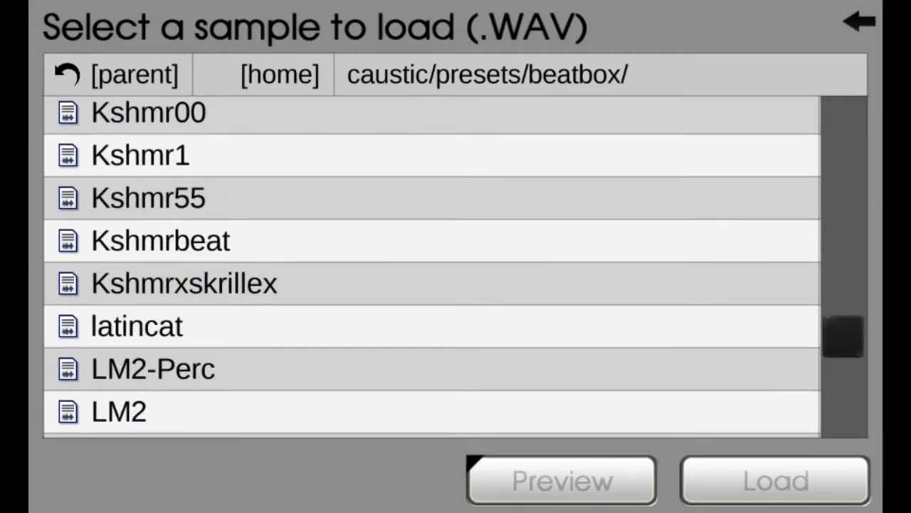
{"action": "scroll", "scroll_direction": "up", "scroll_amount": 3}
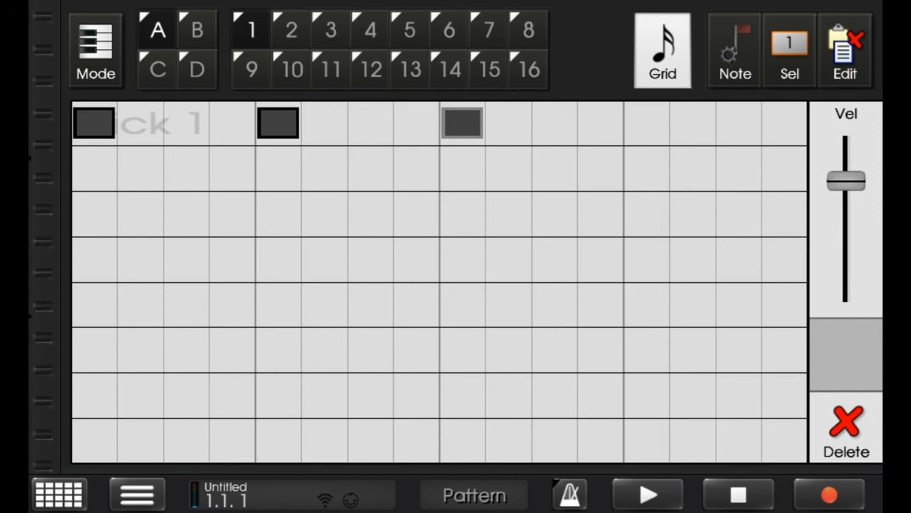
{"action": "left_click", "coordinate": [647, 122]}
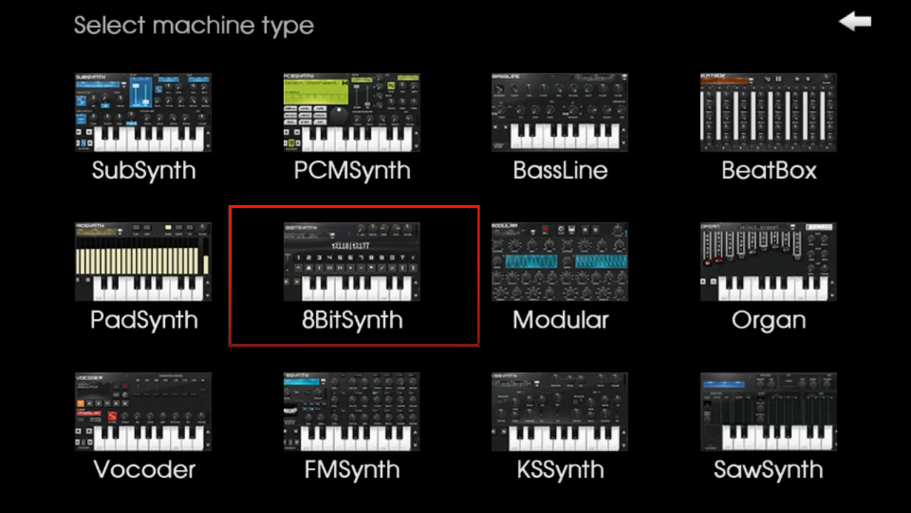
Add an 8BitSynth machine to the rack and return to the machine type chooser
{"action": "left_click", "coordinate": [354, 277]}
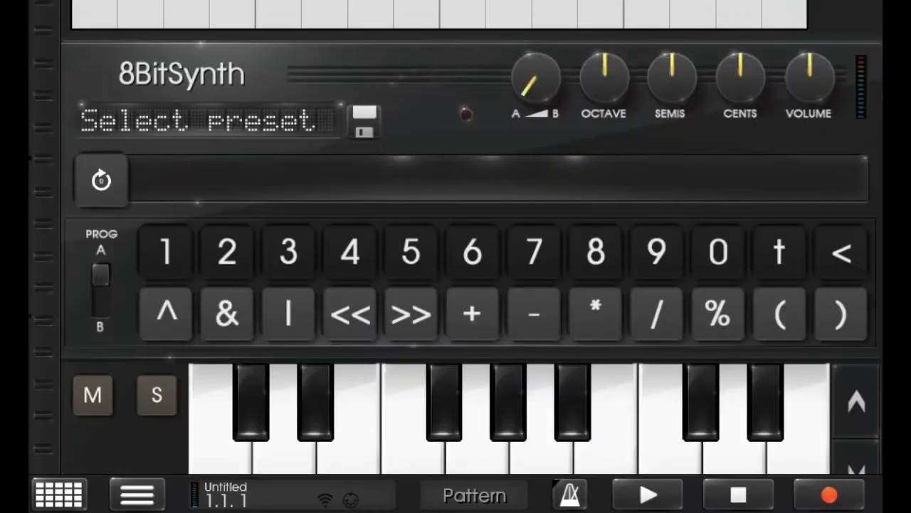
{"action": "scroll", "scroll_direction": "up", "scroll_amount": 3}
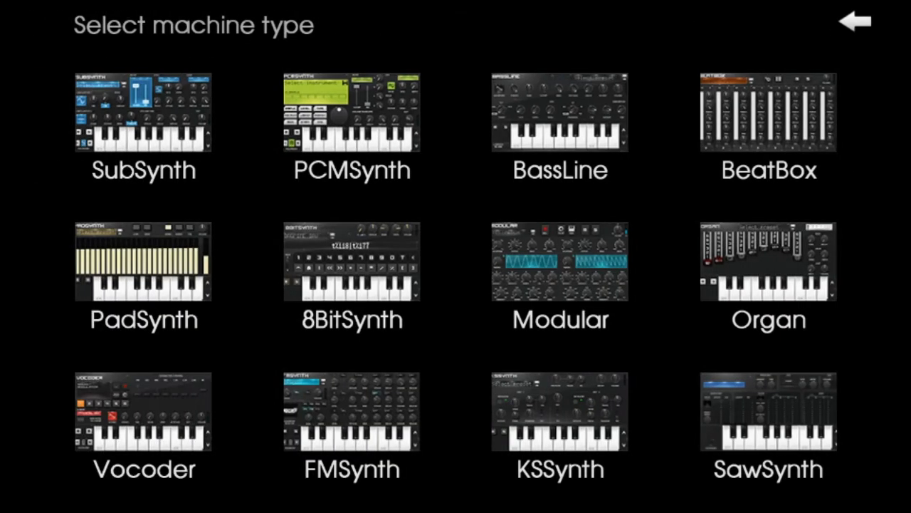
Add a Modular machine, glance at its piano roll and return to the empty patch grid
{"action": "left_click", "coordinate": [559, 269]}
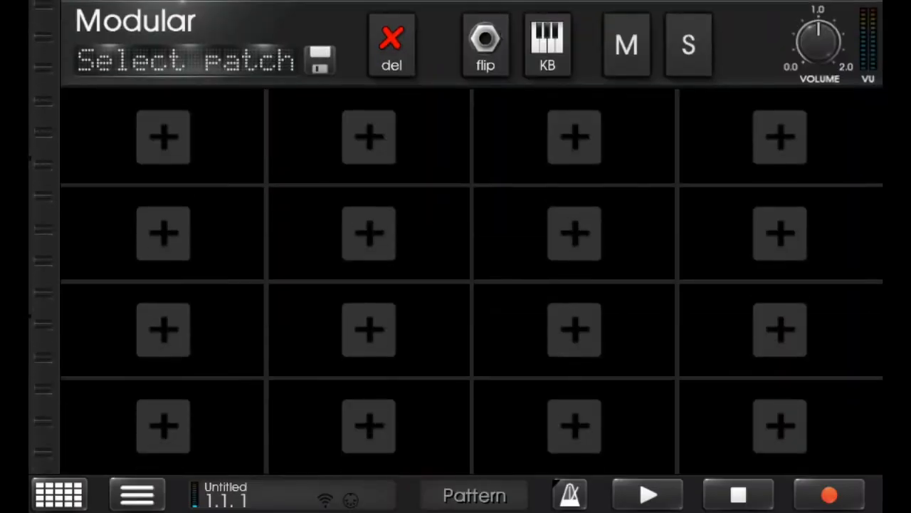
{"action": "left_click", "coordinate": [547, 44]}
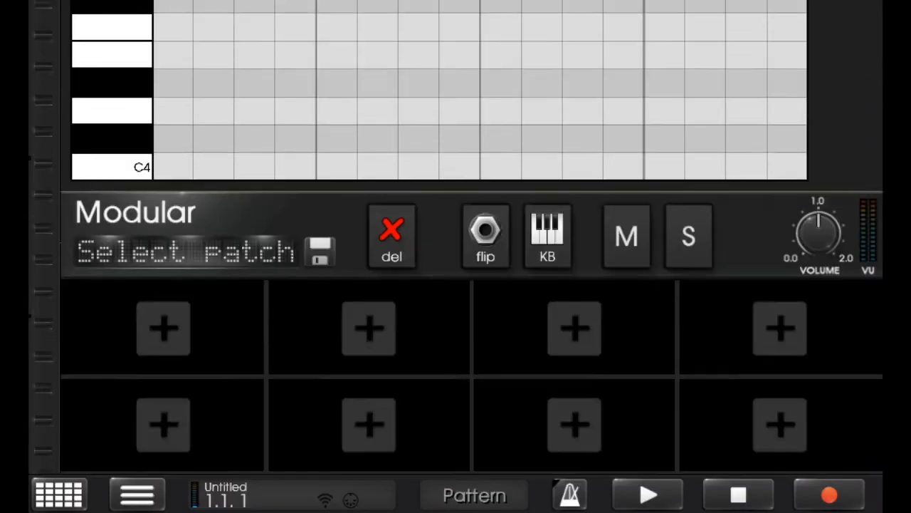
{"action": "left_click", "coordinate": [163, 328]}
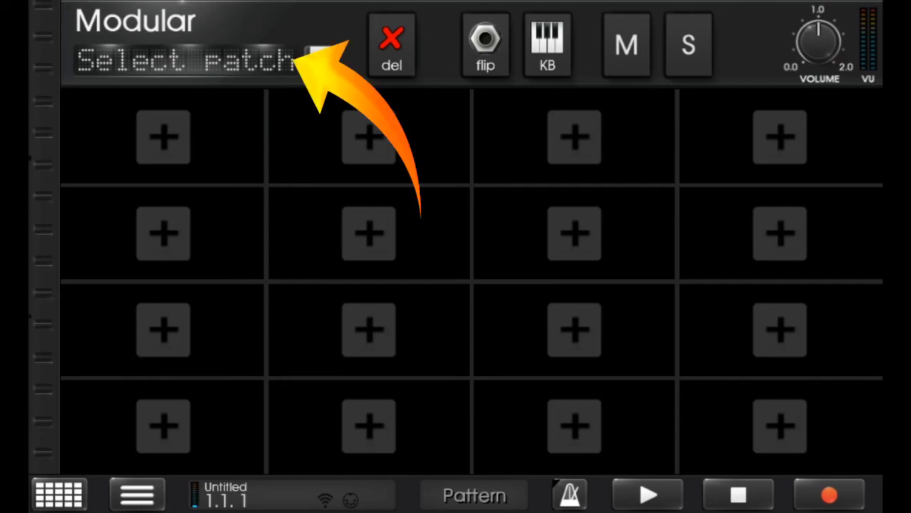
Load the AlanWalker4 patch into the Modular and draw a six-note melody in its pattern
{"action": "left_click", "coordinate": [188, 59]}
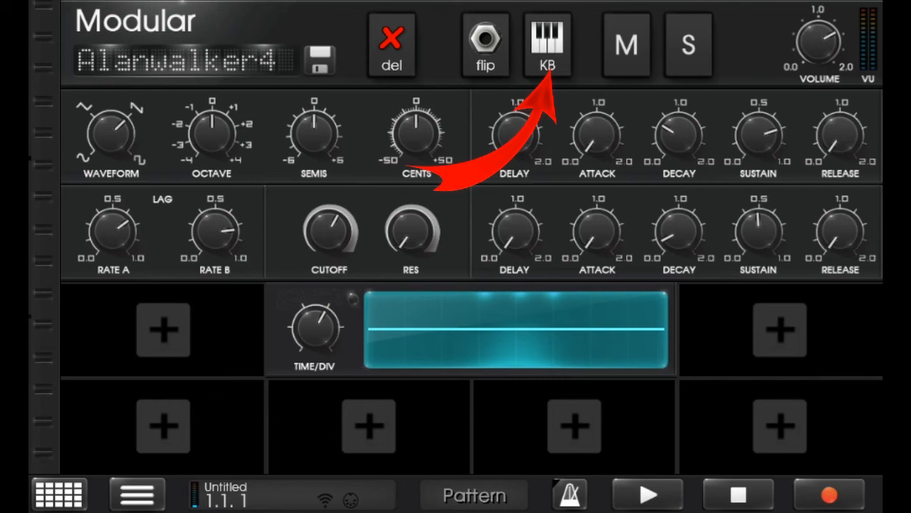
{"action": "left_click", "coordinate": [547, 44]}
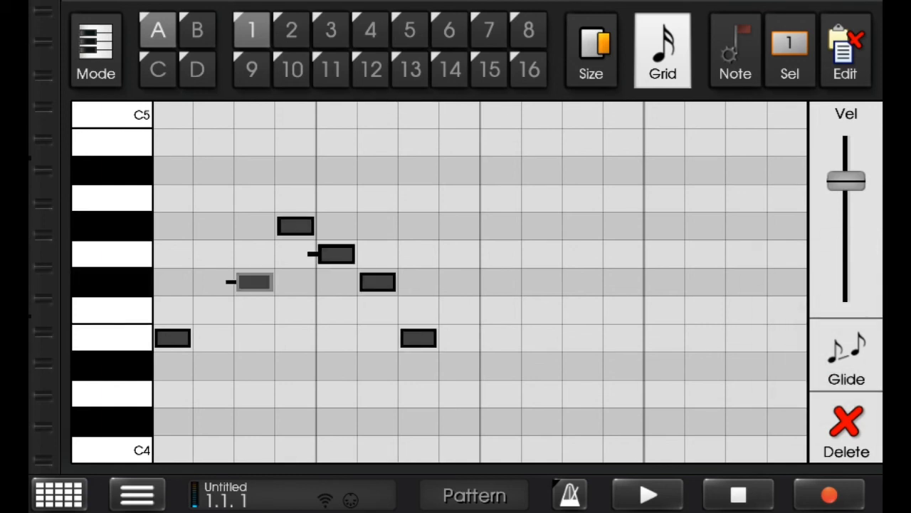
Play back and stop the Modular melody, then bring up the machine type chooser again
{"action": "left_click", "coordinate": [646, 494]}
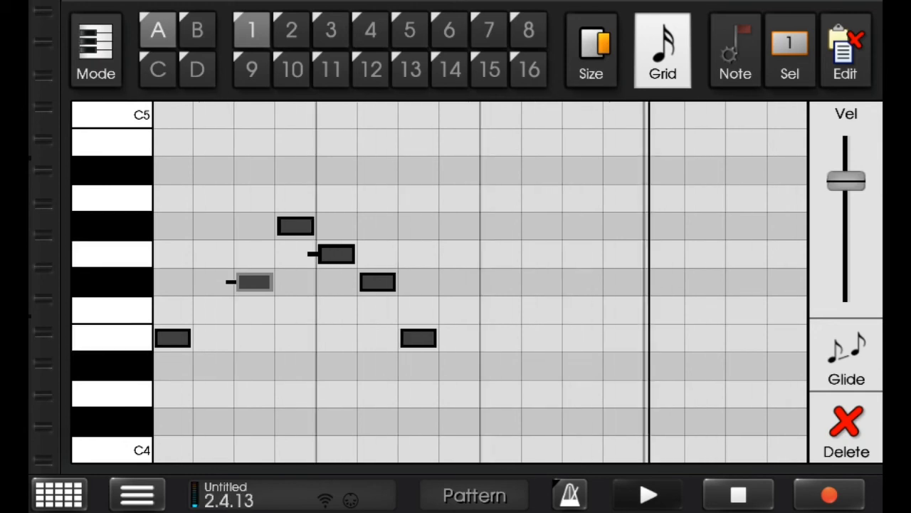
{"action": "left_click", "coordinate": [738, 494]}
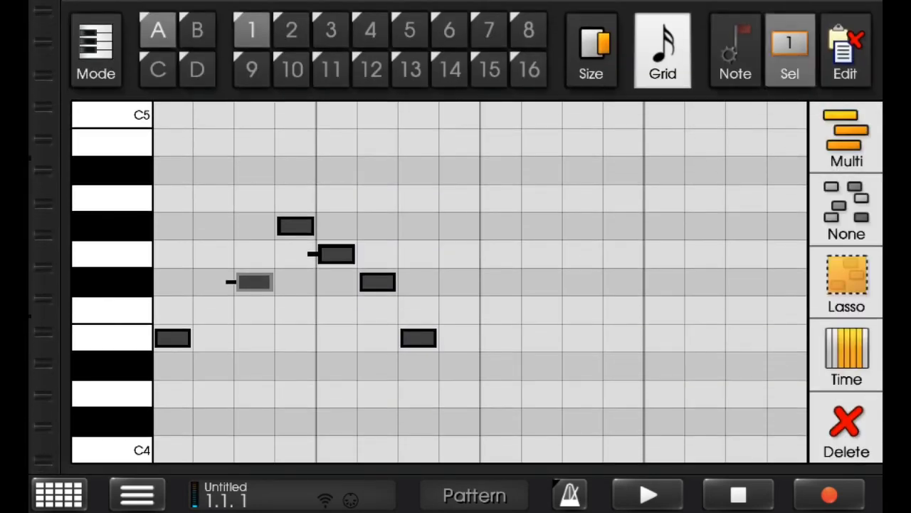
{"action": "left_click", "coordinate": [846, 427]}
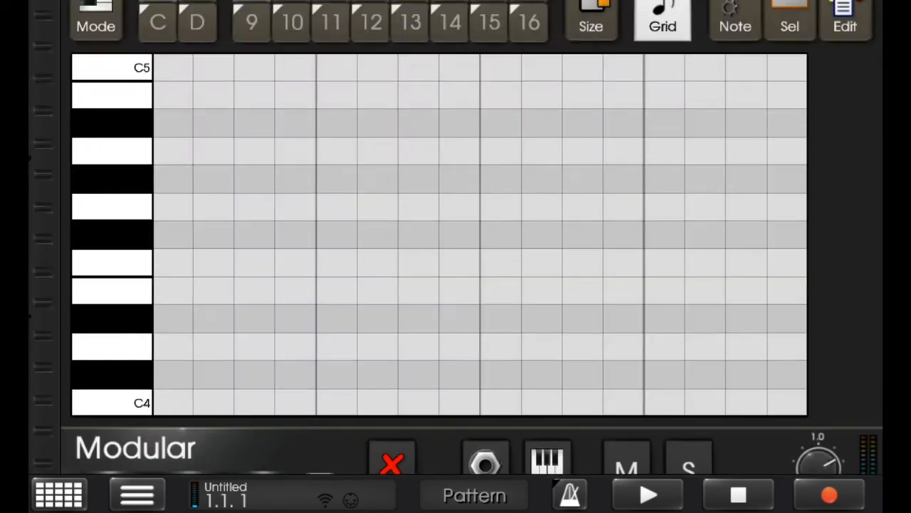
{"action": "left_click", "coordinate": [58, 492]}
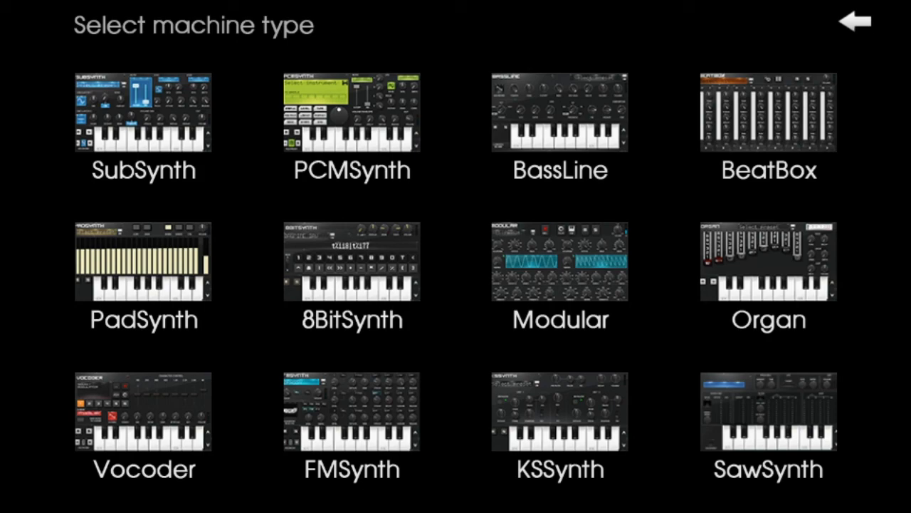
Add a Vocoder machine to the rack and bring up its empty note pattern
{"action": "left_click", "coordinate": [144, 410]}
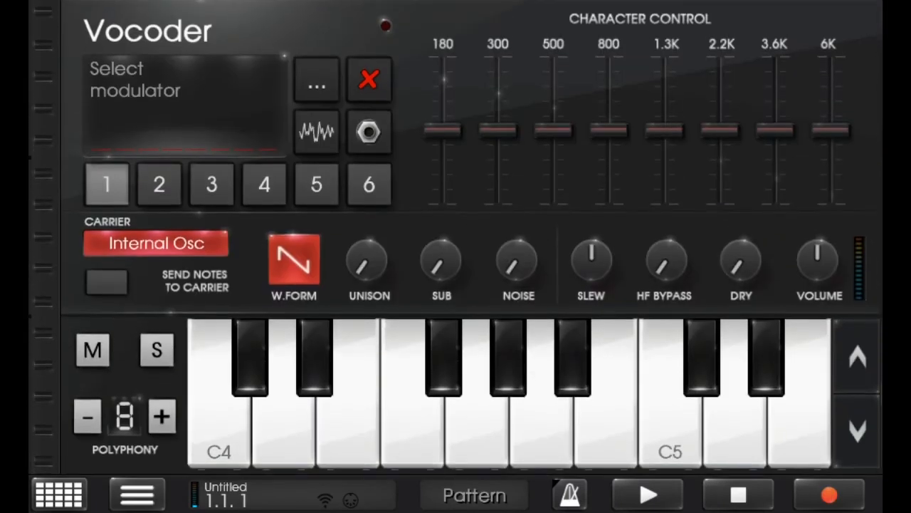
{"action": "left_click", "coordinate": [59, 493]}
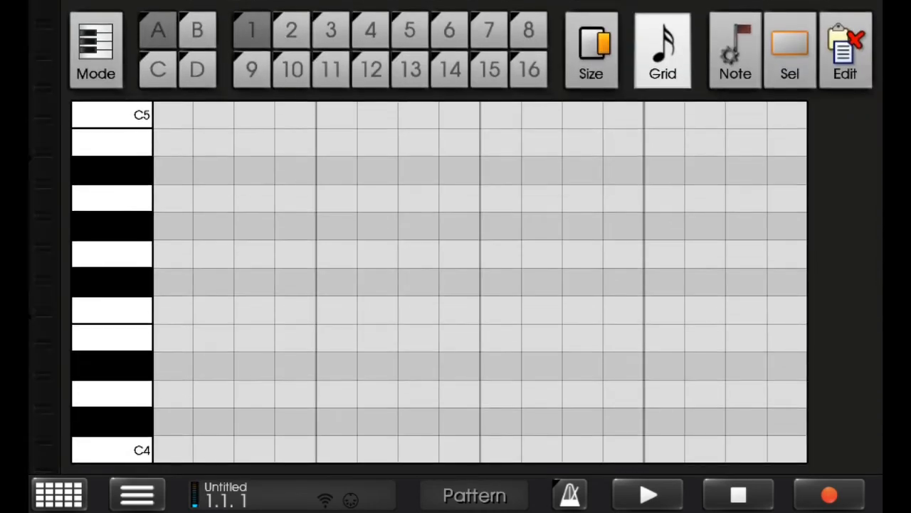